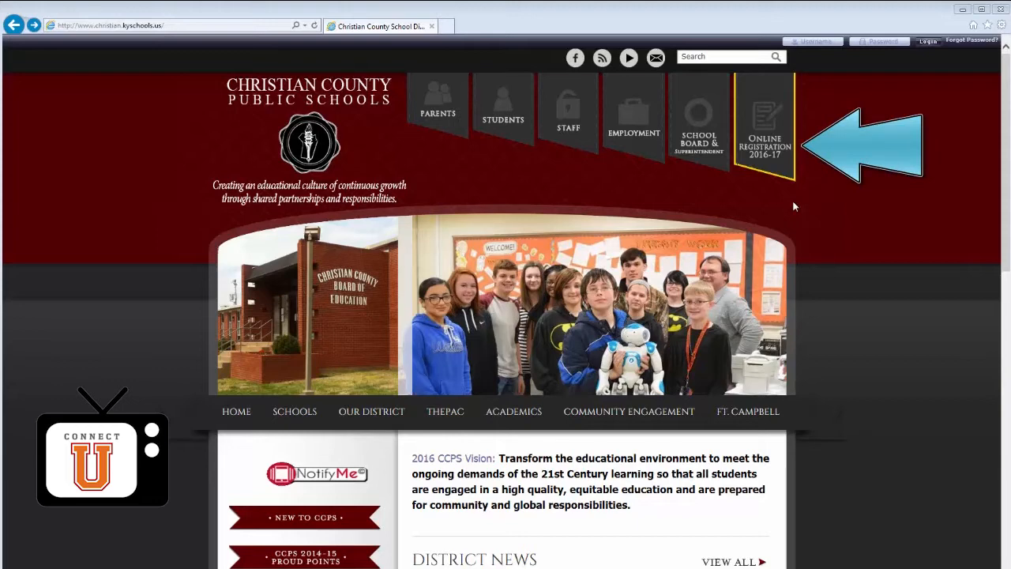
# Step: Open the Online Registration 2016-17 page from the Christian County Public Schools header
pyautogui.click(764, 158)
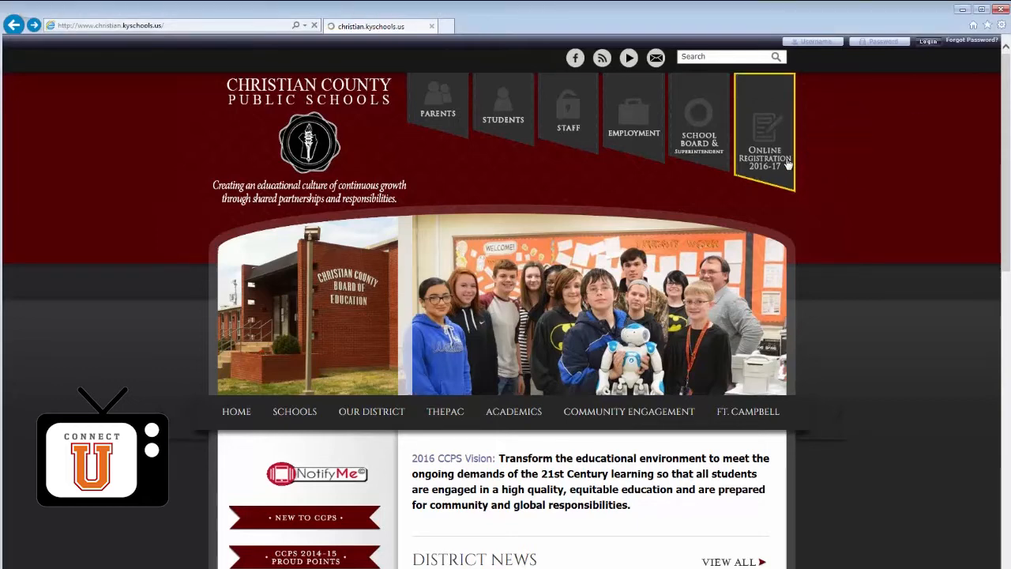
# Step: Scroll past the FAQ slideshow to the three numbered registration options
pyautogui.click(764, 130)
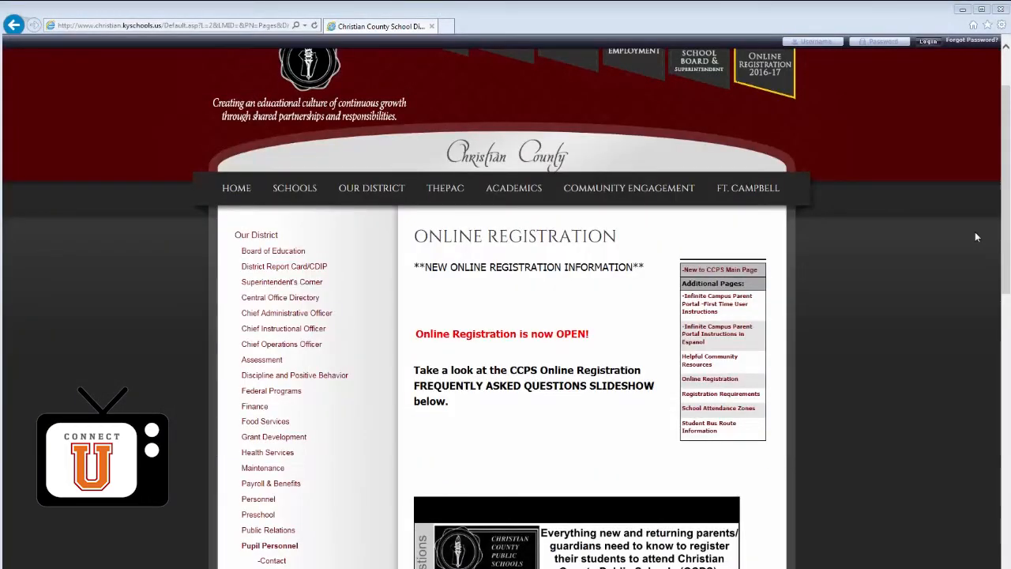
pyautogui.scroll(-3)
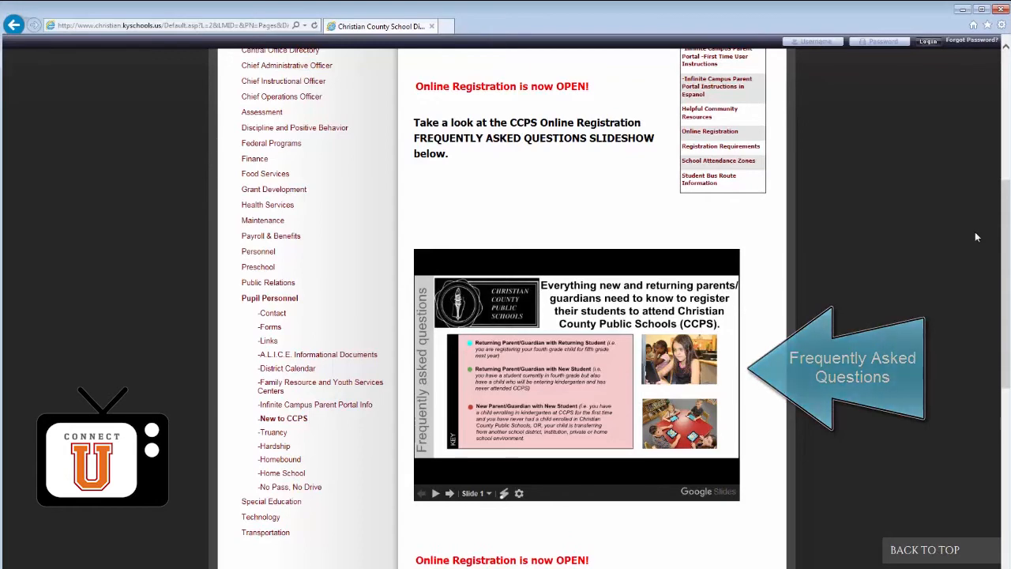
pyautogui.scroll(-3)
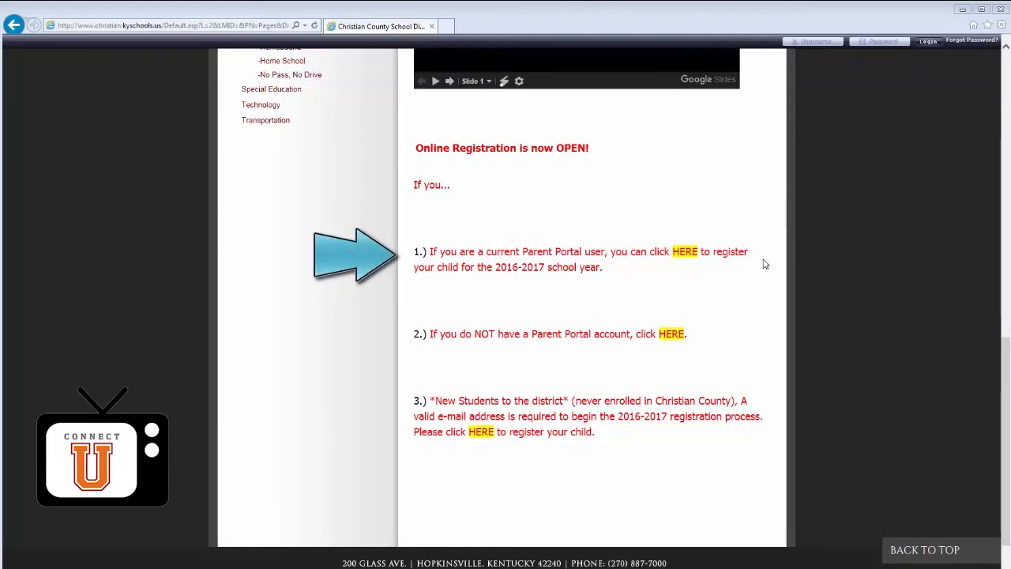
pyautogui.moveTo(744, 258)
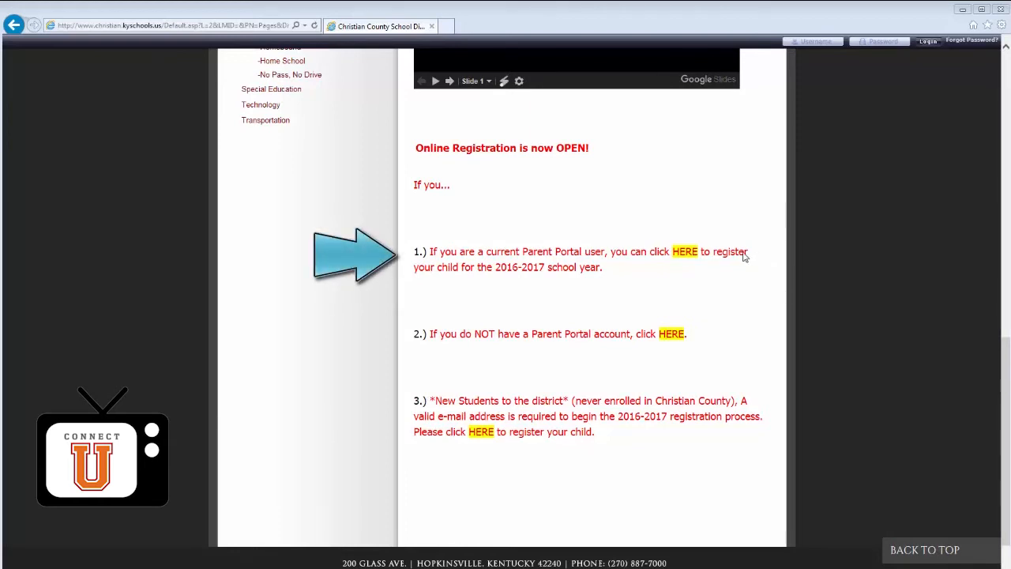
# Step: Follow option 1's HERE link and sign in to the Campus Parent Portal
pyautogui.click(684, 251)
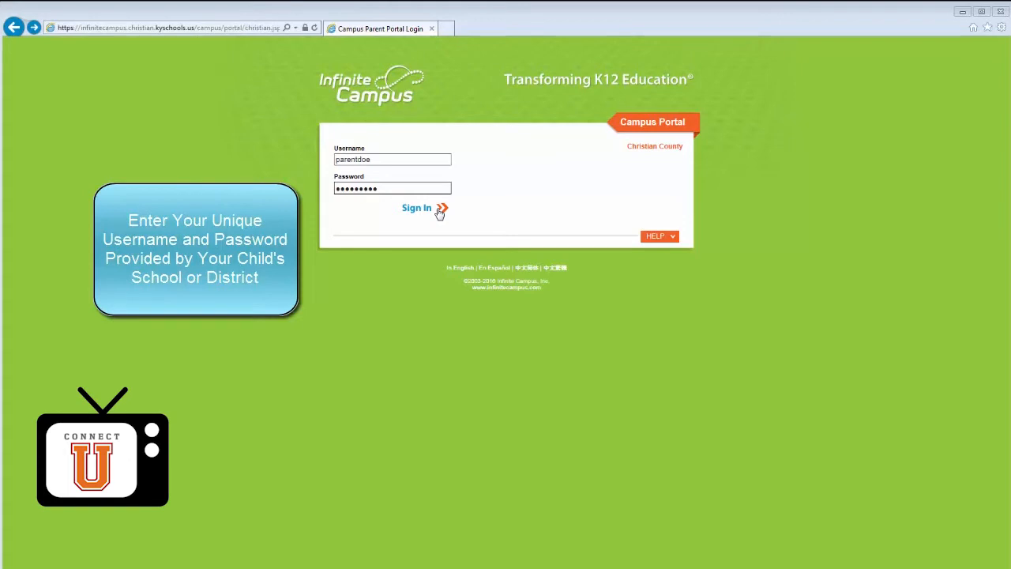
pyautogui.click(417, 208)
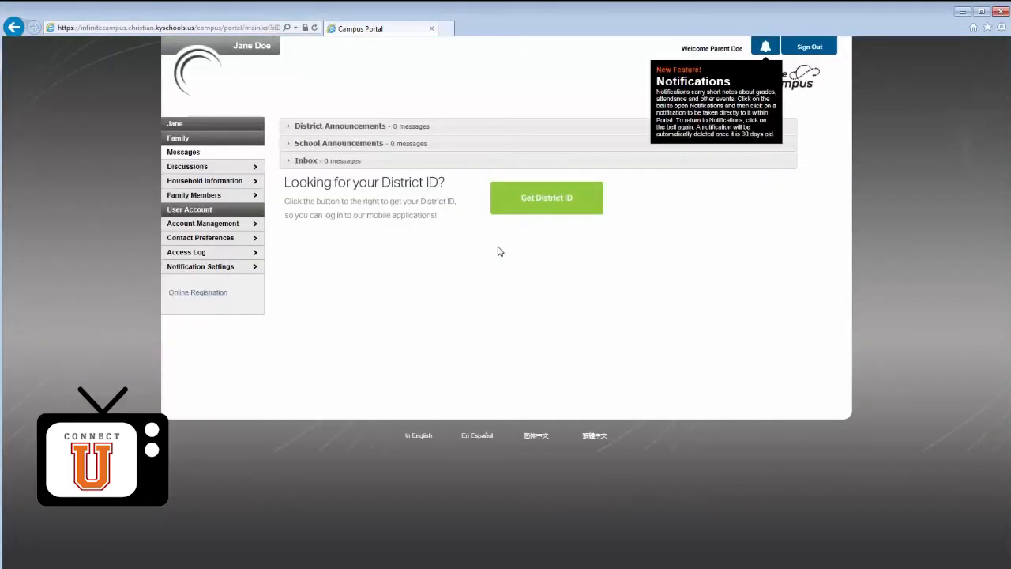
# Step: Dismiss the notifications notice and open Online Registration showing Jane Doe for 16-17
pyautogui.click(765, 46)
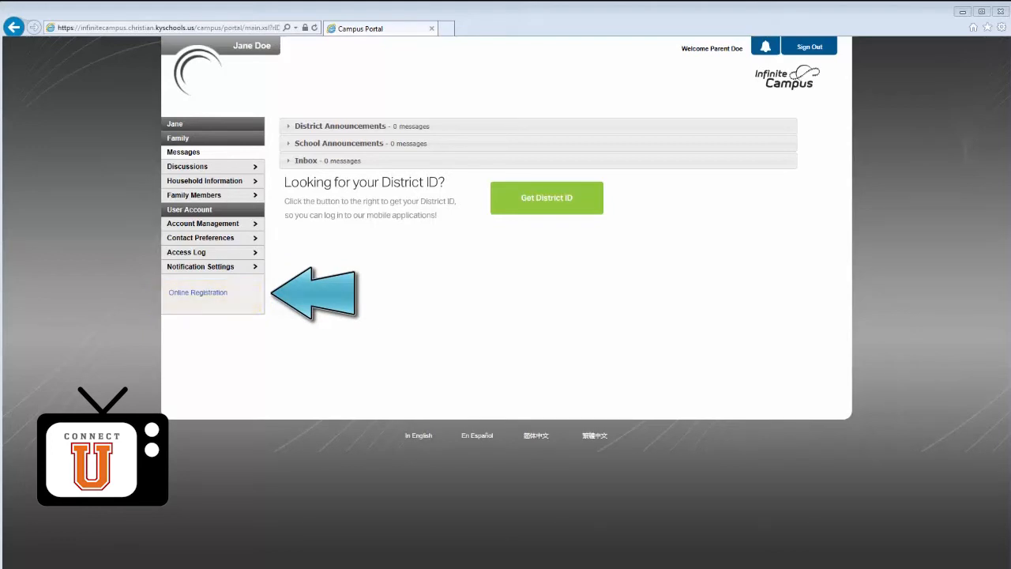
pyautogui.click(197, 292)
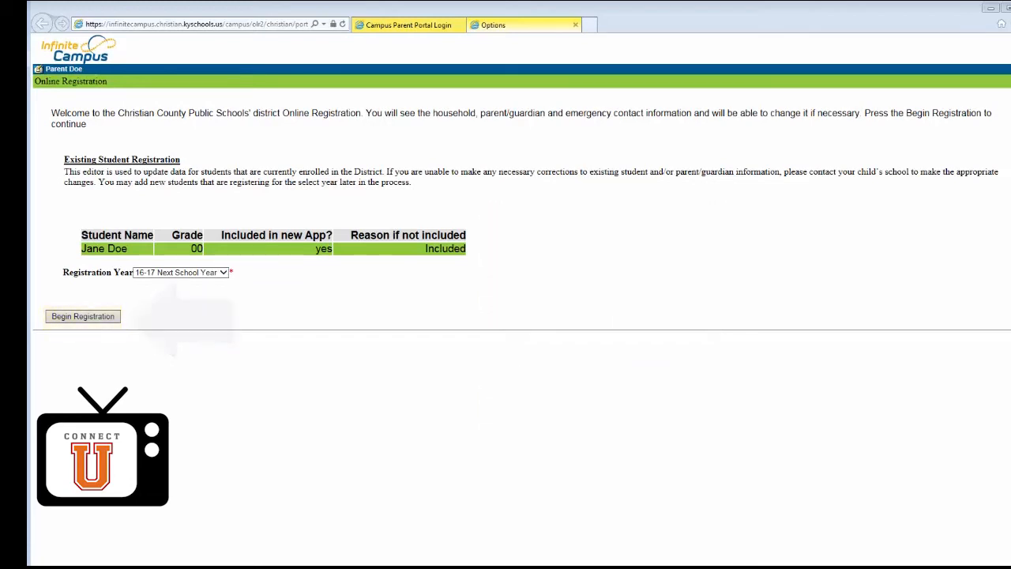
# Step: Begin the 16-17 registration and select English as the application language
pyautogui.click(82, 316)
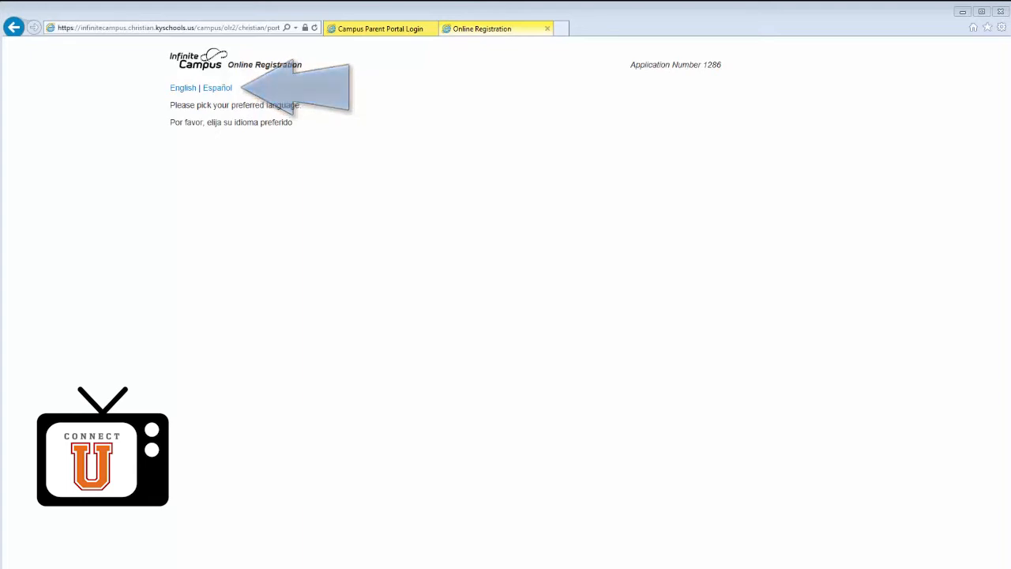
pyautogui.click(182, 87)
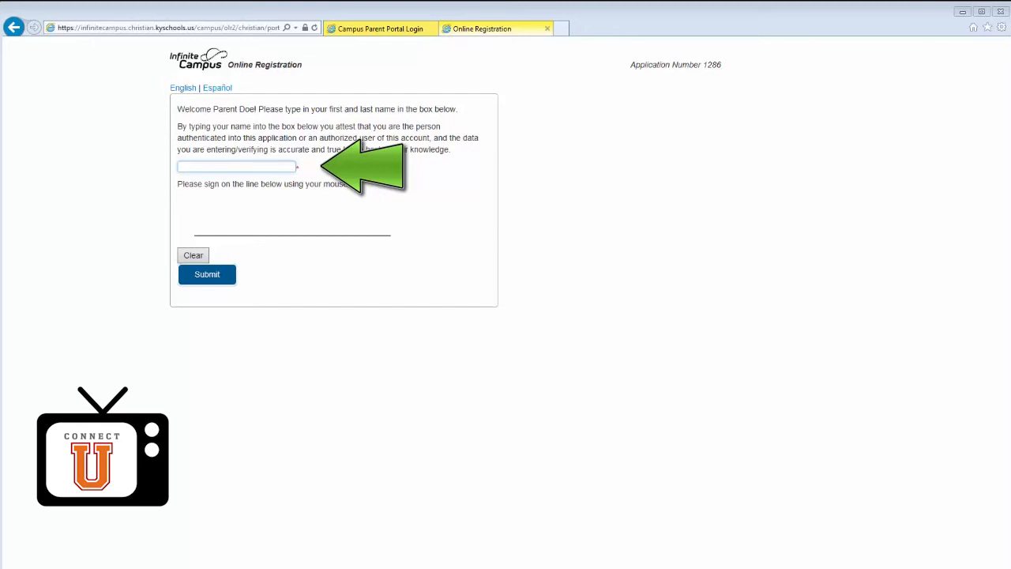
# Step: Enter 'Parent Doe' as the attesting parent's name and sign the attestation
pyautogui.write('Parent Doe')
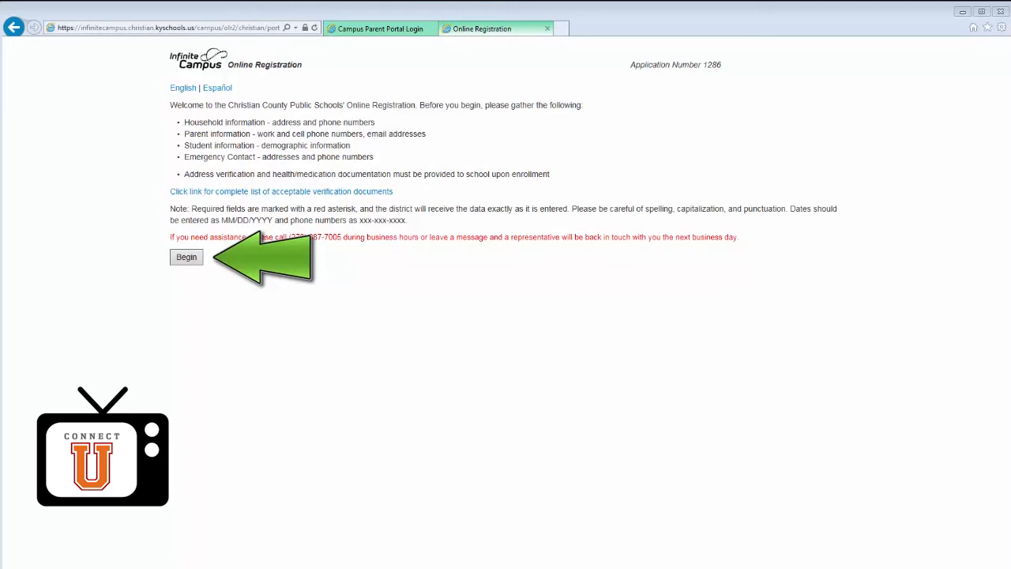
# Step: Begin the registration steps and submit the completed application
pyautogui.click(186, 257)
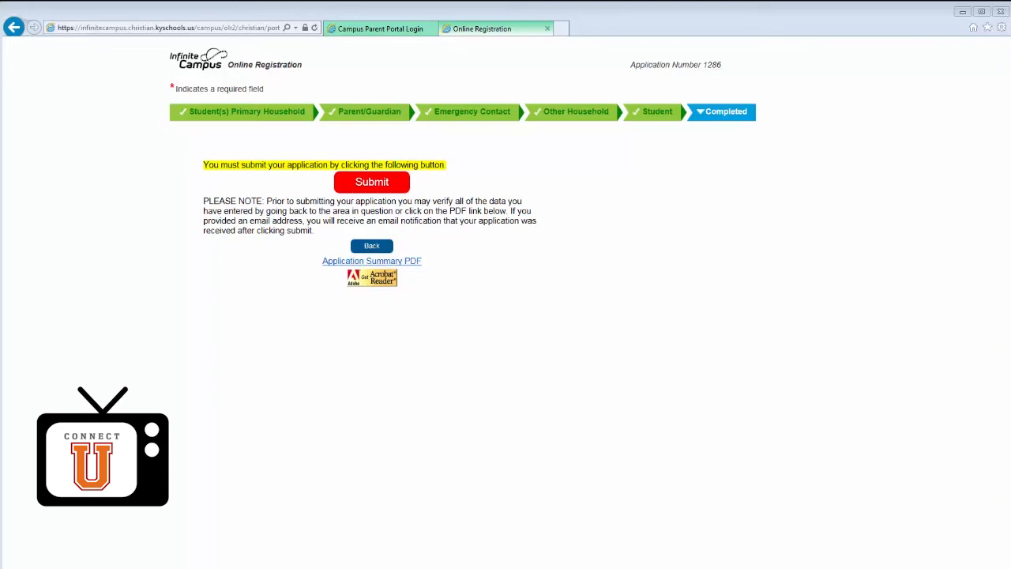
pyautogui.click(371, 181)
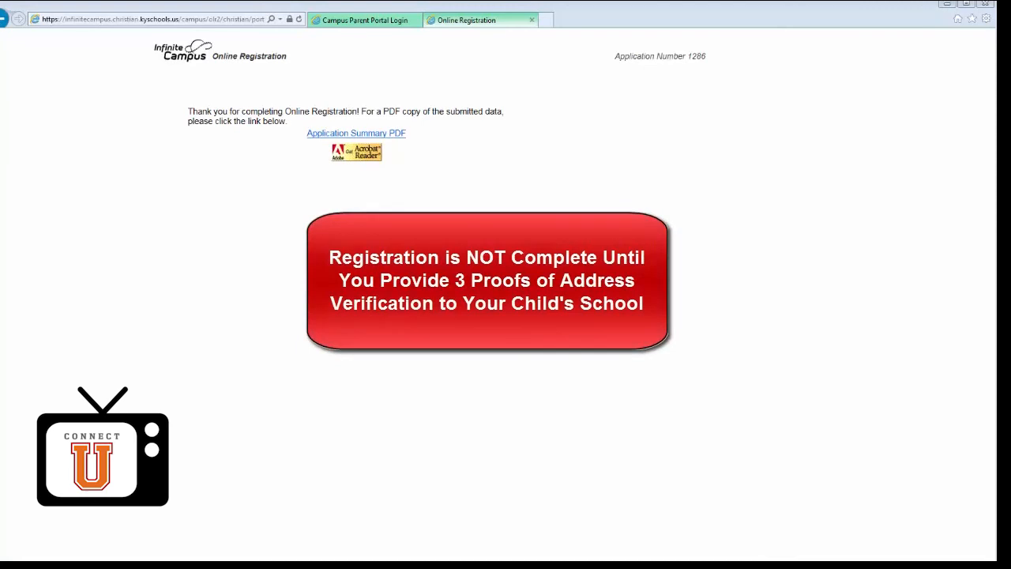